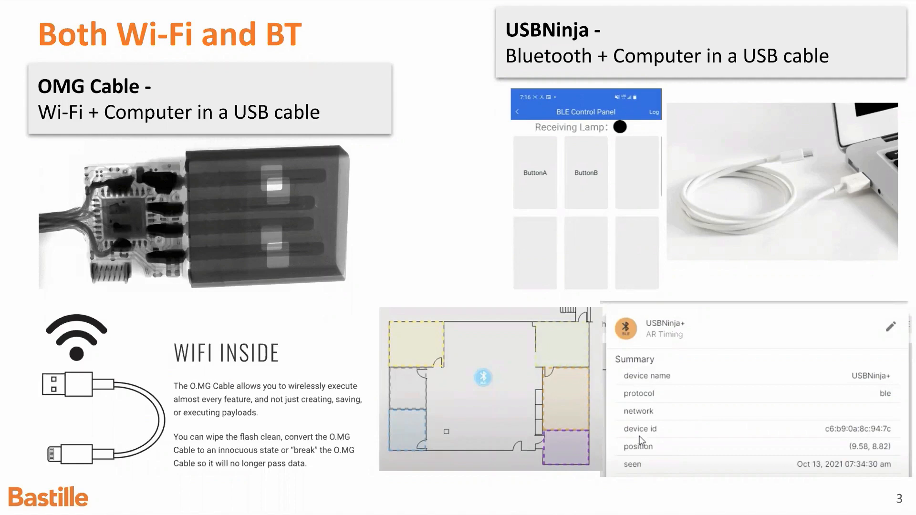
- Advance the presentation to slide 4, USB Ninja Video Demo
{"action": "key", "text": "Right"}
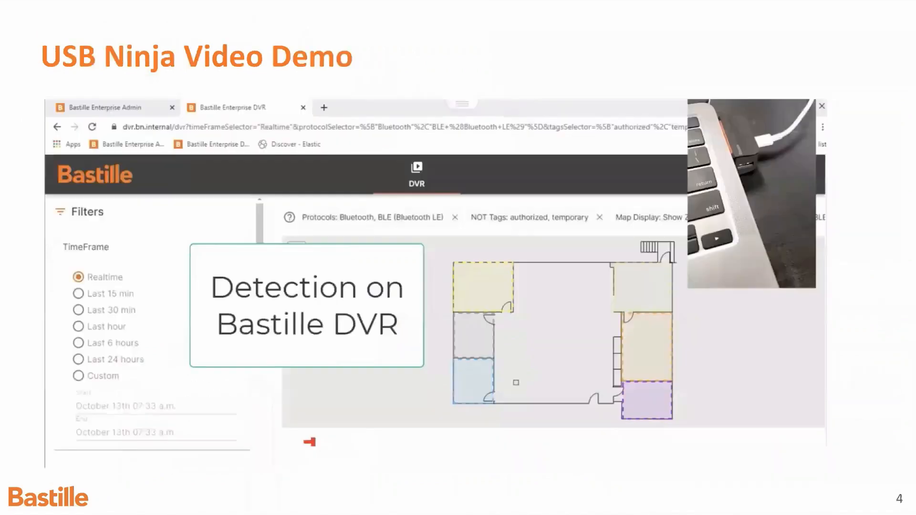
{"action": "mouse_move", "coordinate": [678, 181]}
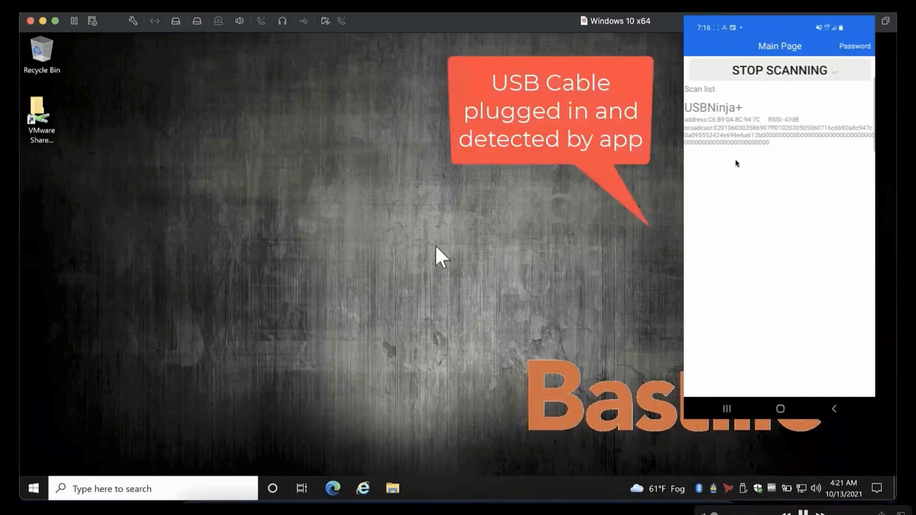
- Connect to the USBNinja+ cable and send payload A with ButtonA
{"action": "left_click", "coordinate": [713, 107]}
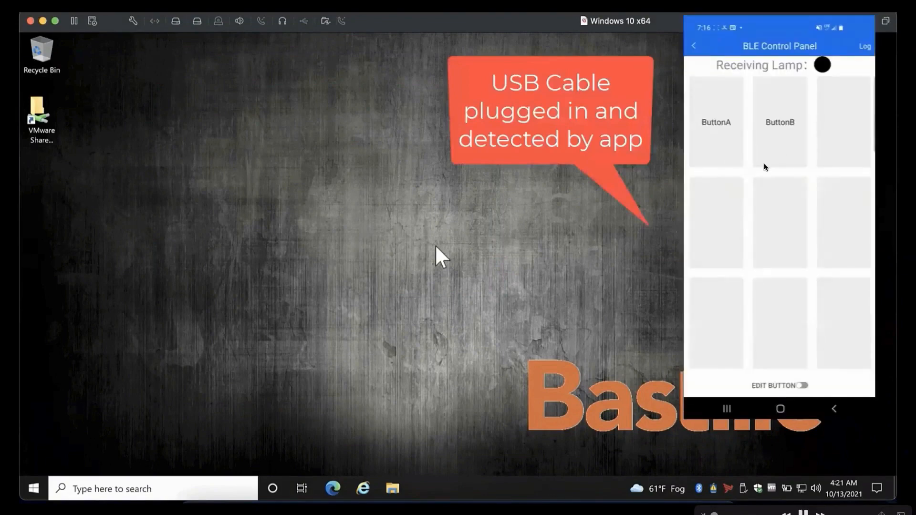
{"action": "left_click", "coordinate": [715, 122]}
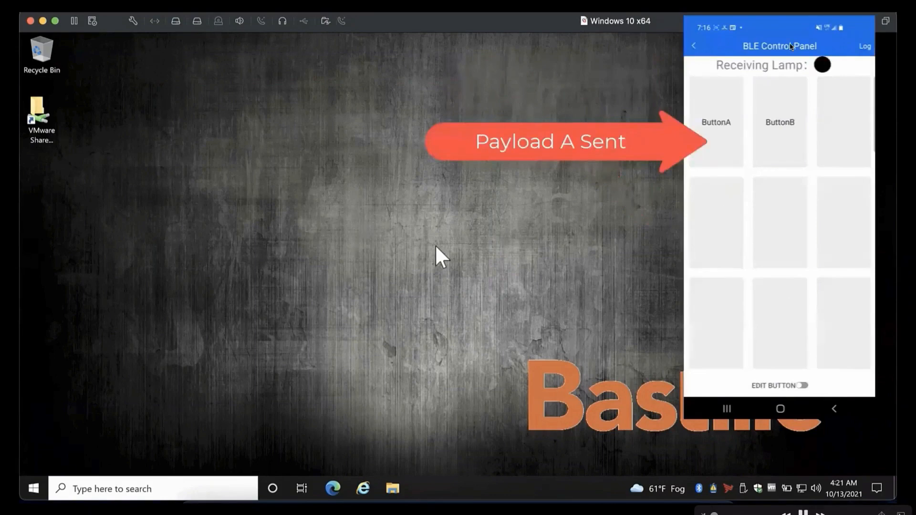
{"action": "mouse_move", "coordinate": [745, 226]}
{"action": "type", "text": "control update"}
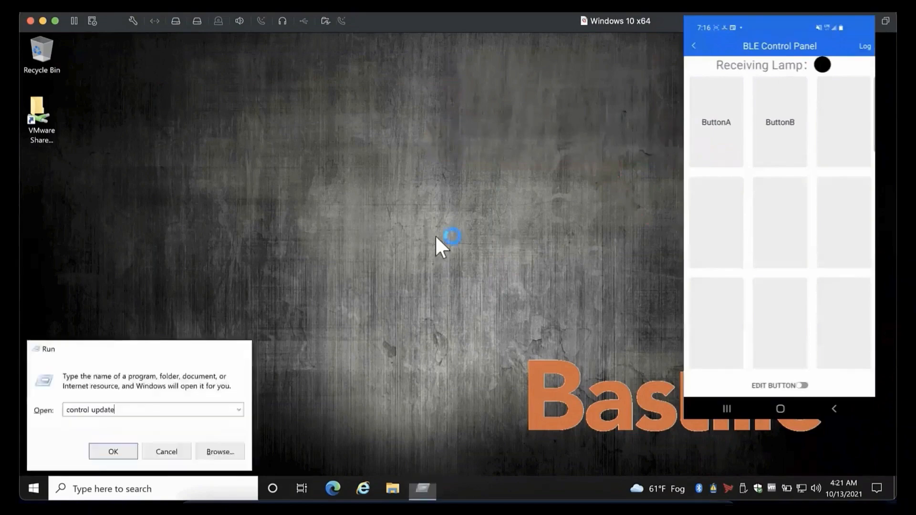
- Send payload B with ButtonB to open Windows Update on the PC
{"action": "left_click", "coordinate": [113, 452]}
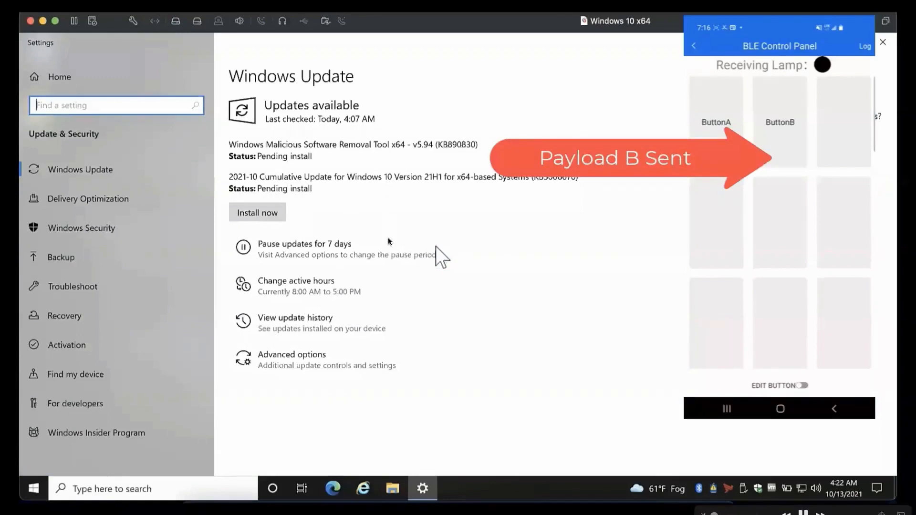
{"action": "left_click", "coordinate": [332, 489]}
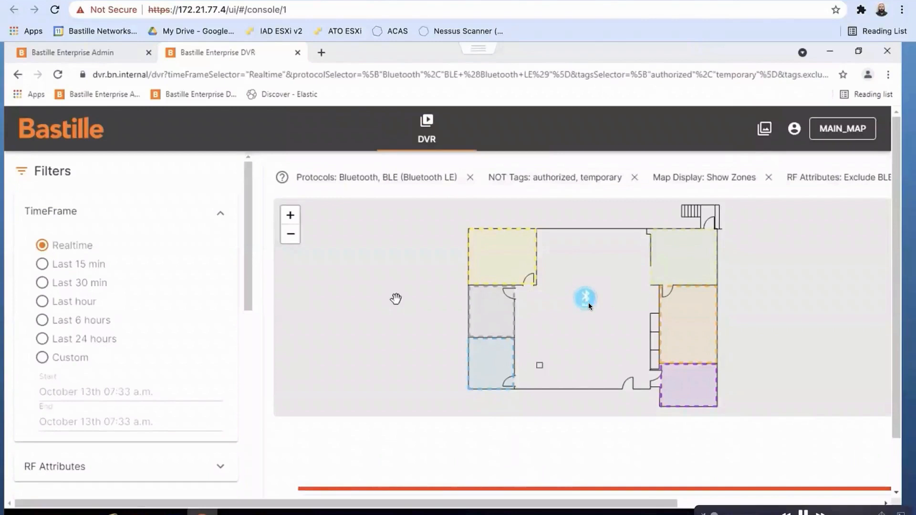
{"action": "mouse_move", "coordinate": [591, 316]}
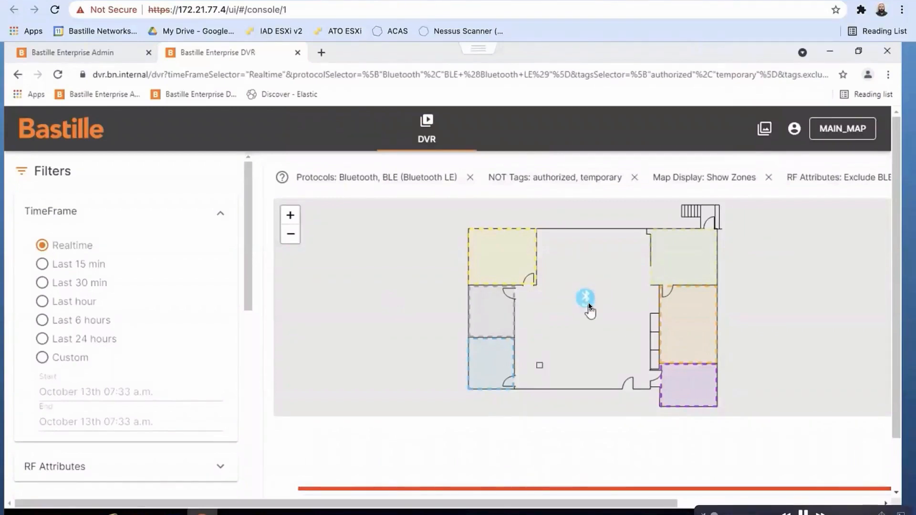
- Inspect the Bluetooth device icon at the centre of the DVR floor map
{"action": "left_click", "coordinate": [585, 298]}
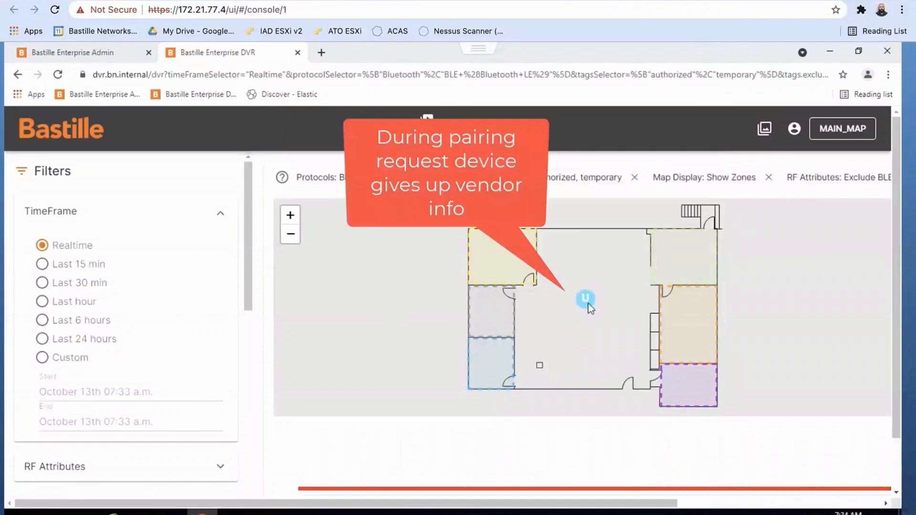
- Inspect the central map detection as the second pairing device appears beside it
{"action": "left_click", "coordinate": [585, 299]}
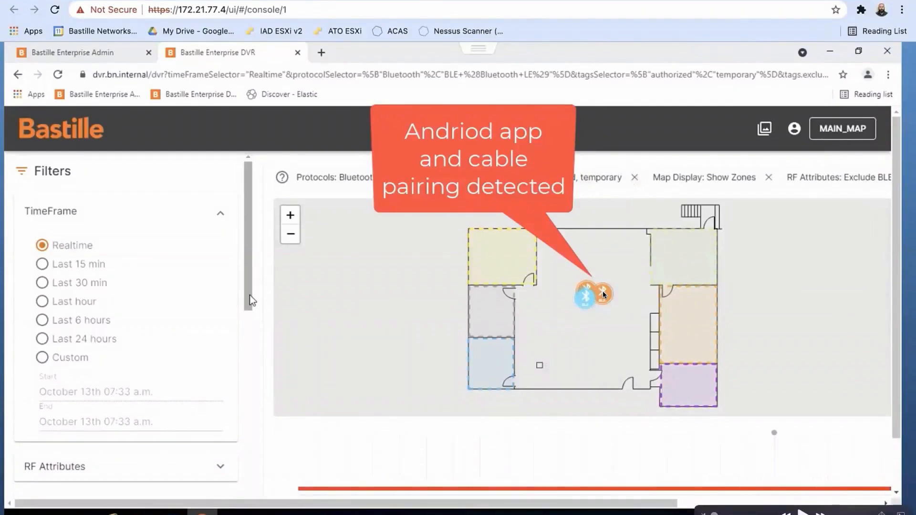
{"action": "mouse_move", "coordinate": [566, 285]}
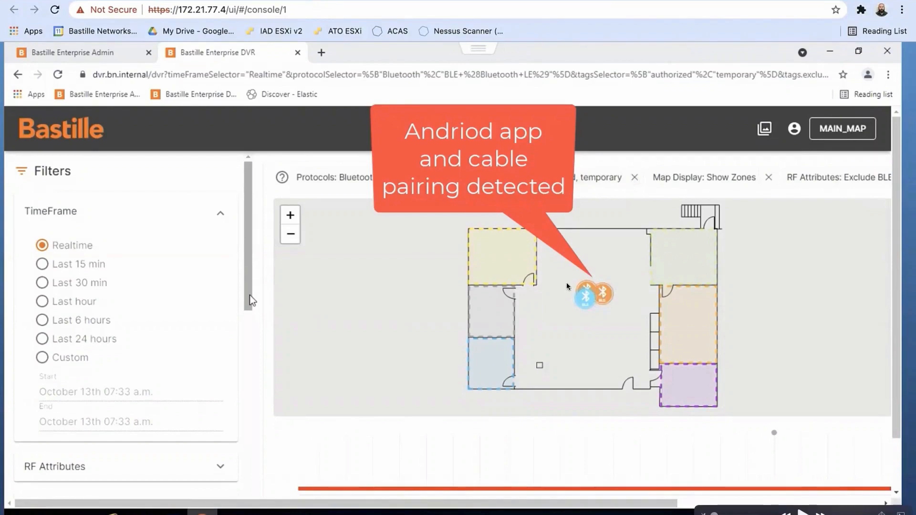